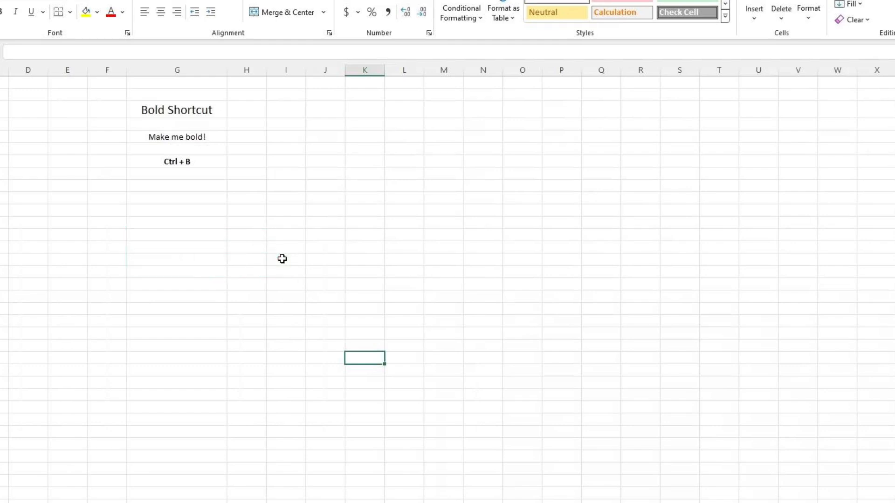
Select the 'Make me bold!' cell under Bold Shortcut
{"action": "left_click", "coordinate": [176, 136]}
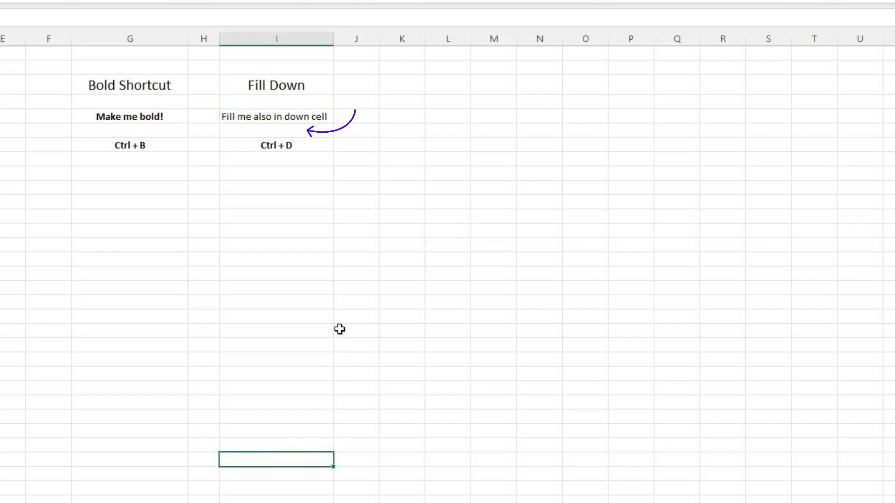
{"action": "mouse_move", "coordinate": [305, 135]}
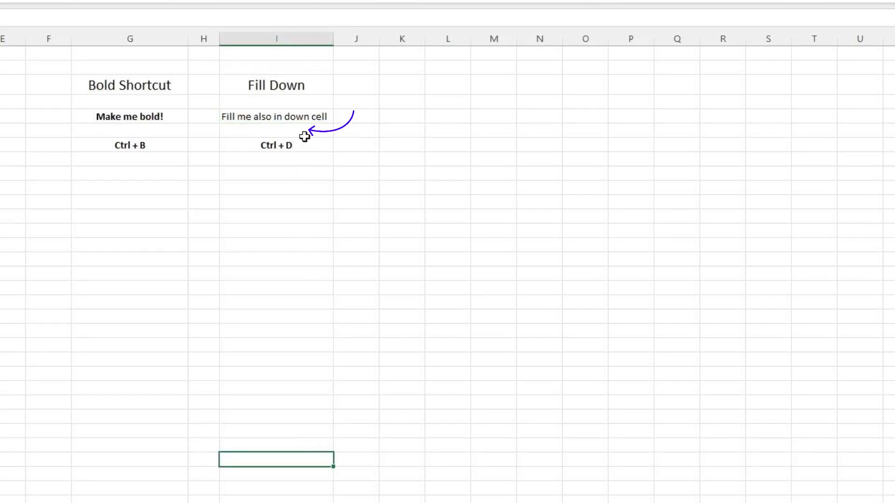
Fill 'Fill me also in down cell' down into the cell below with Ctrl+D
{"action": "key", "text": "ctrl+d"}
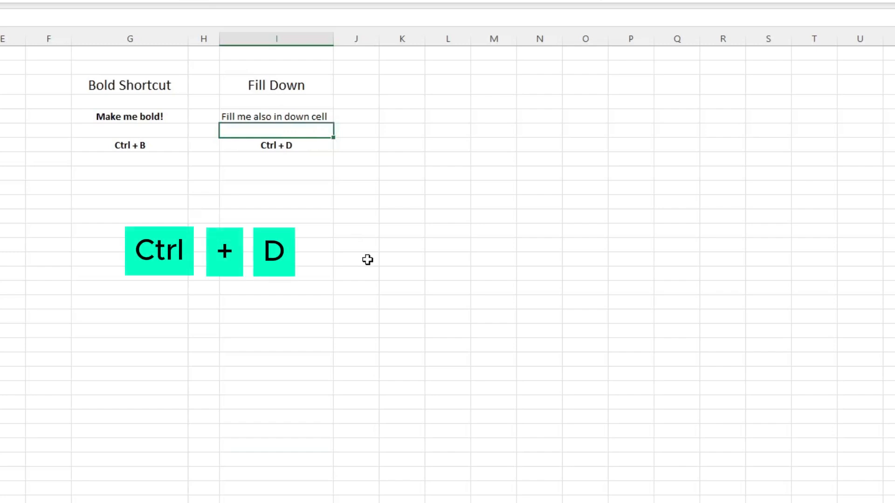
{"action": "key", "text": "ctrl+d"}
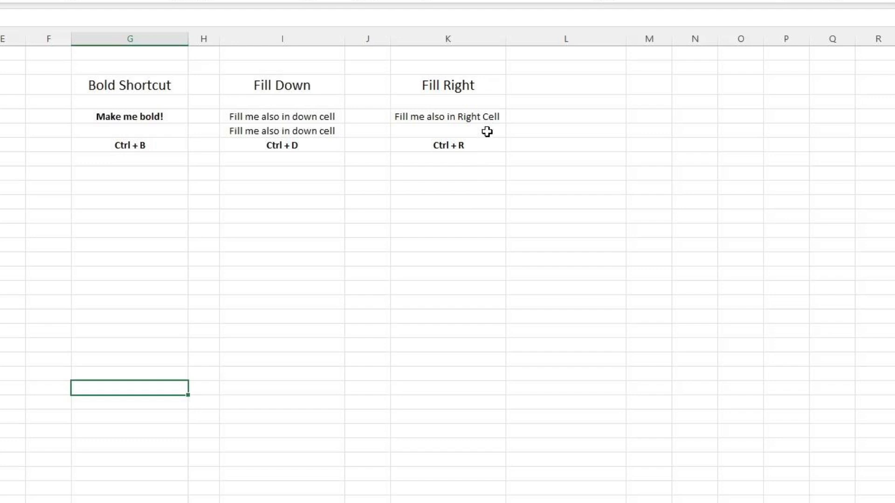
Fill 'Fill me also in Right Cell' into the adjacent cell L4 with Ctrl+R
{"action": "left_click", "coordinate": [565, 117]}
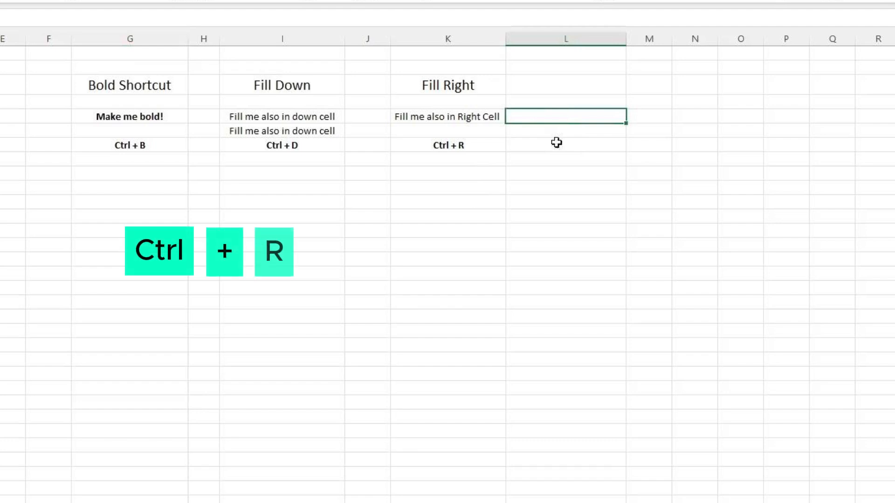
{"action": "key", "text": "ctrl+r"}
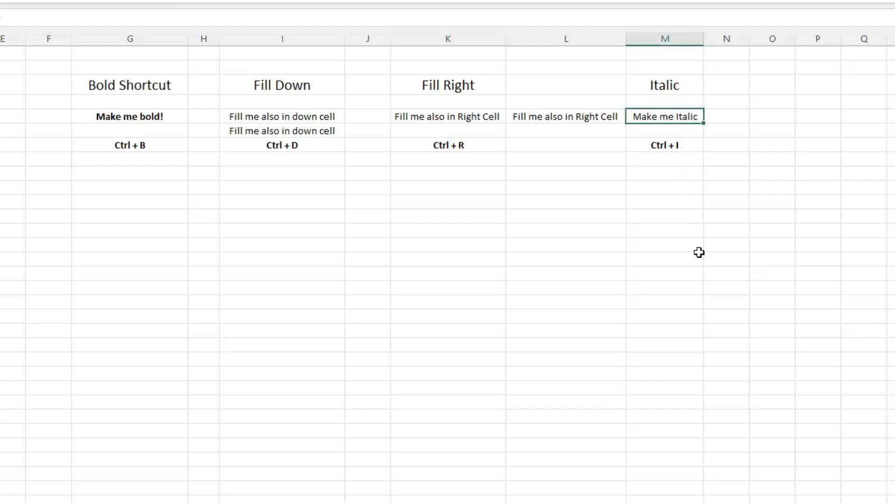
Italicize the 'Make me Italic' text with Ctrl+I
{"action": "key", "text": "ctrl+i"}
{"action": "type", "text": "Make me Underline"}
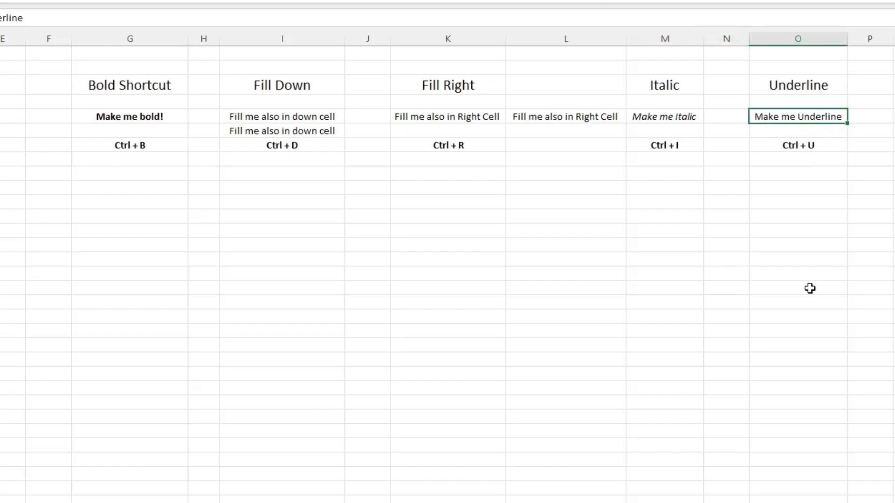
Underline the 'Make me Underline' text with Ctrl+U
{"action": "key", "text": "ctrl+u"}
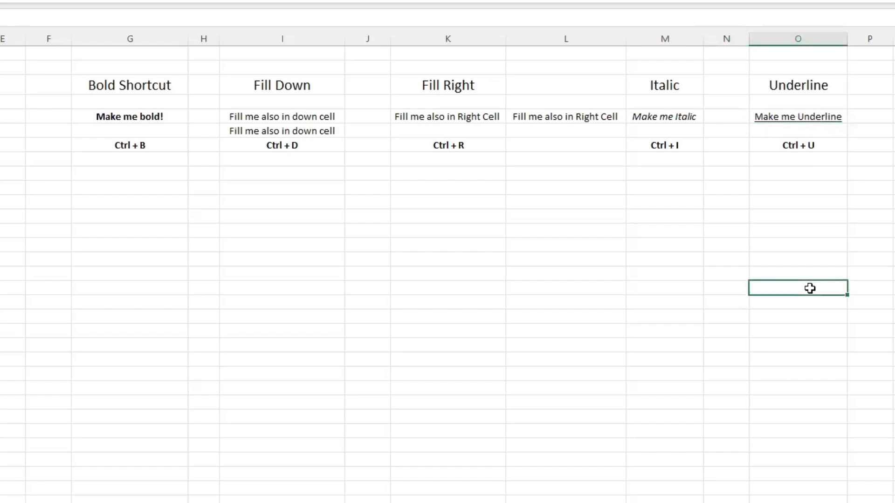